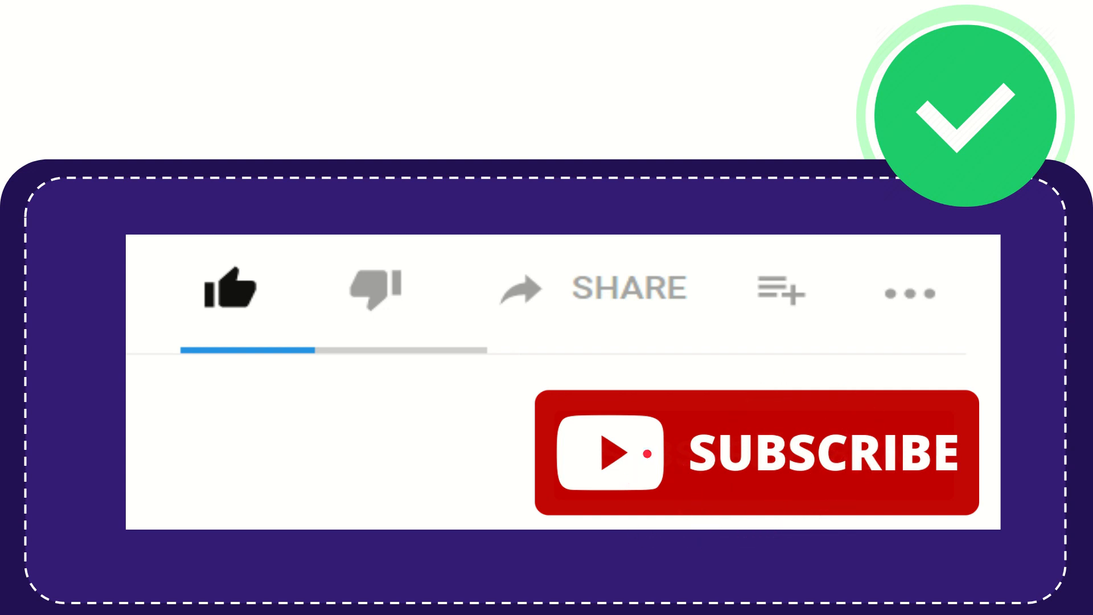
{"action": "left_click", "coordinate": [234, 289]}
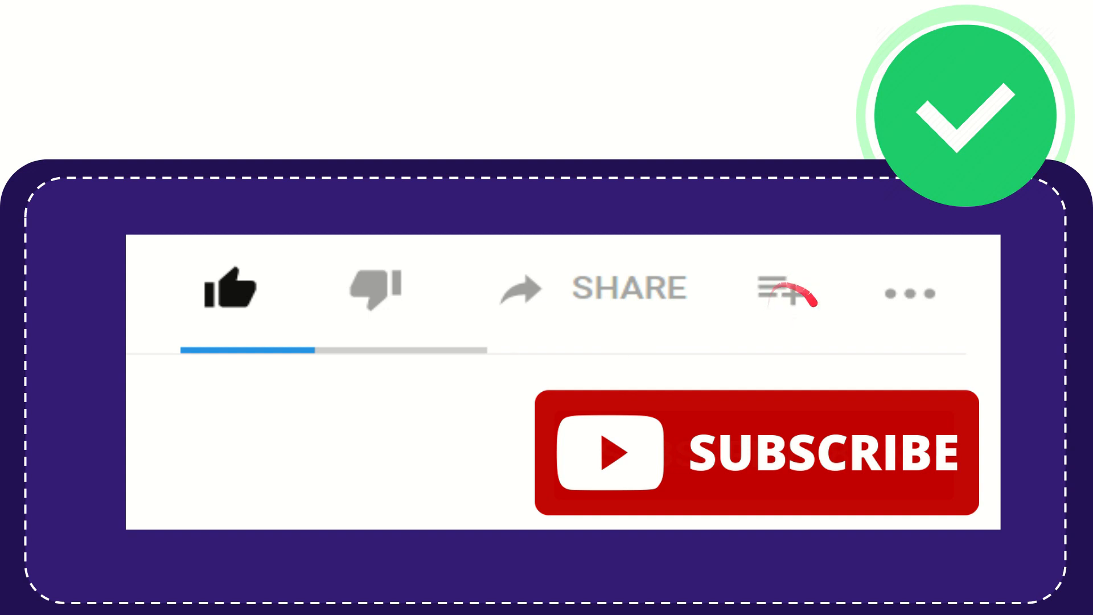
{"action": "mouse_move", "coordinate": [911, 292]}
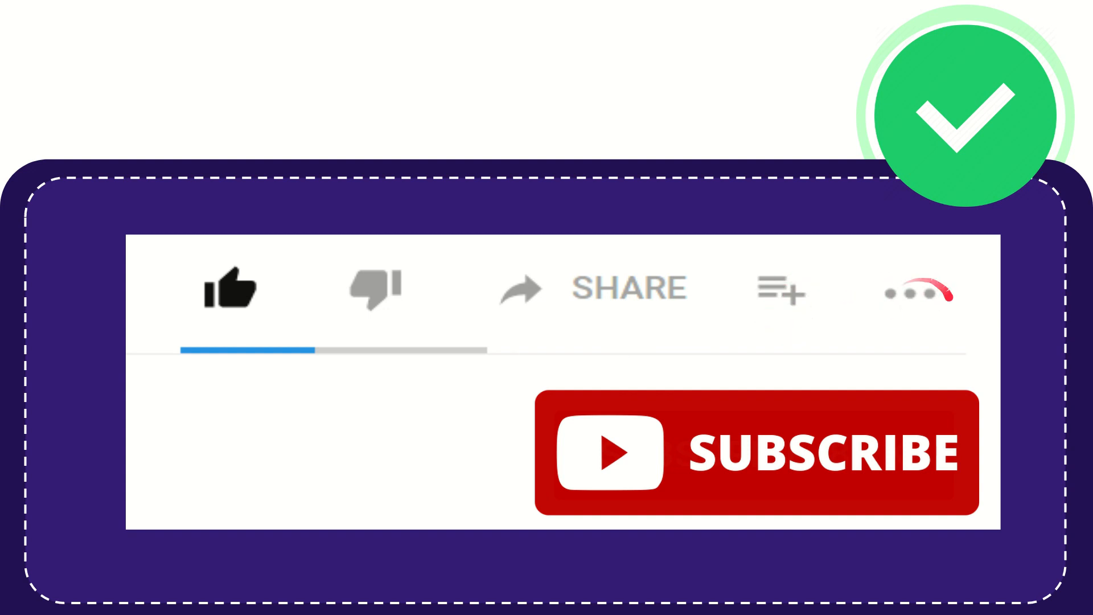